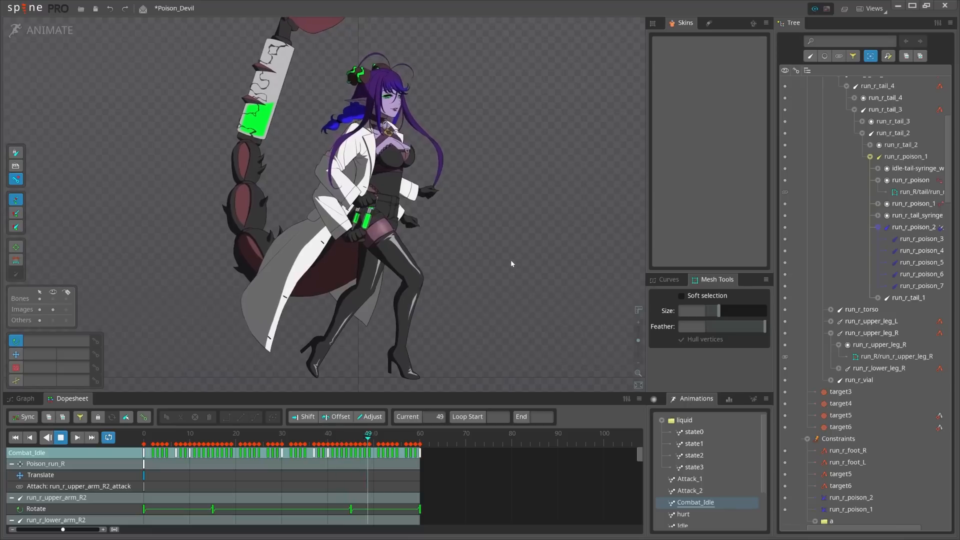
Select the tail syringe attachment on the Poison_Devil rig, then clear the selection.
{"action": "left_click", "coordinate": [264, 79]}
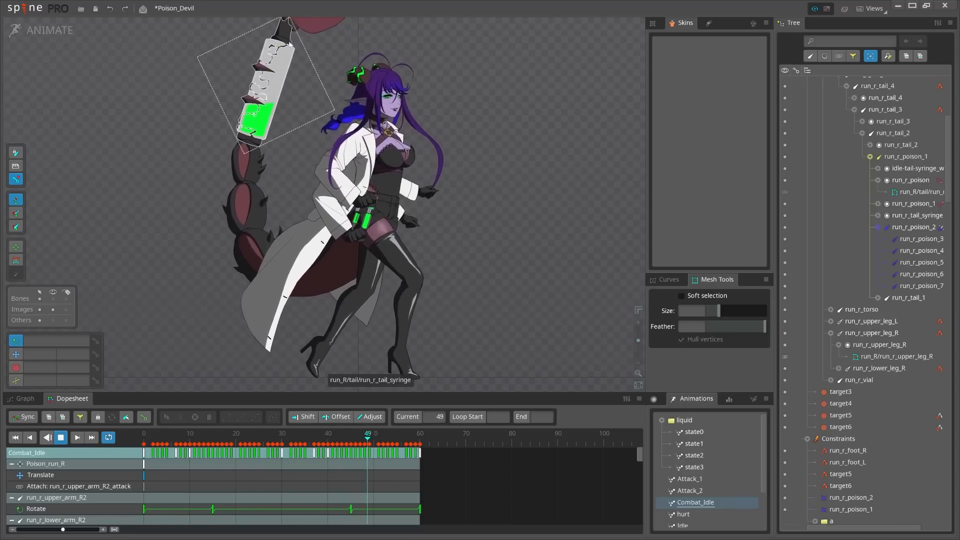
{"action": "left_click", "coordinate": [523, 240]}
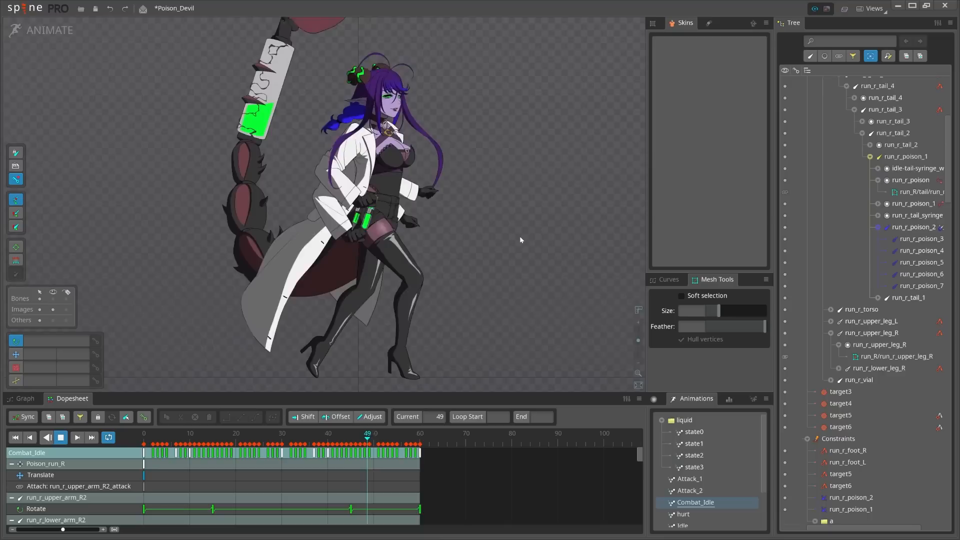
{"action": "left_click", "coordinate": [400, 433]}
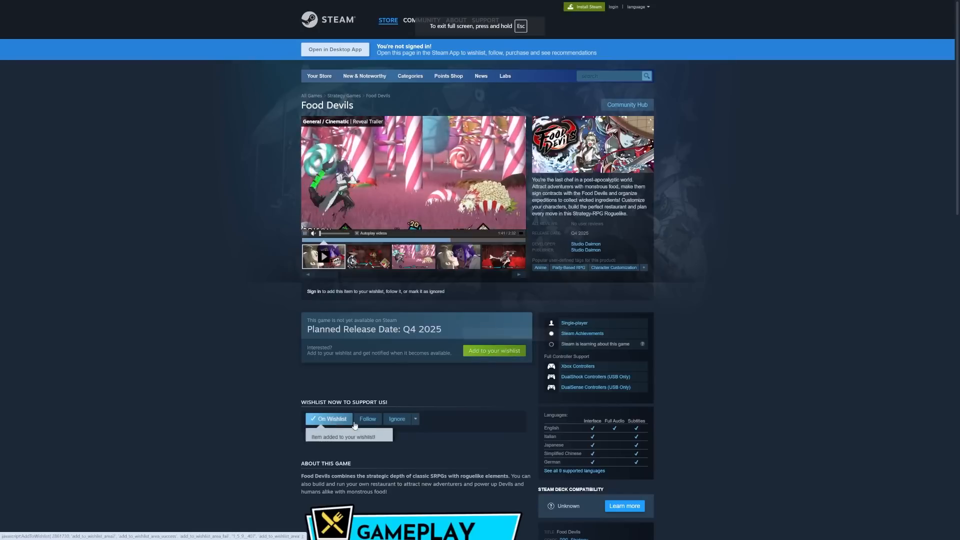
Follow Food Devils on its Steam page and view the character close-up screenshot.
{"action": "left_click", "coordinate": [368, 418]}
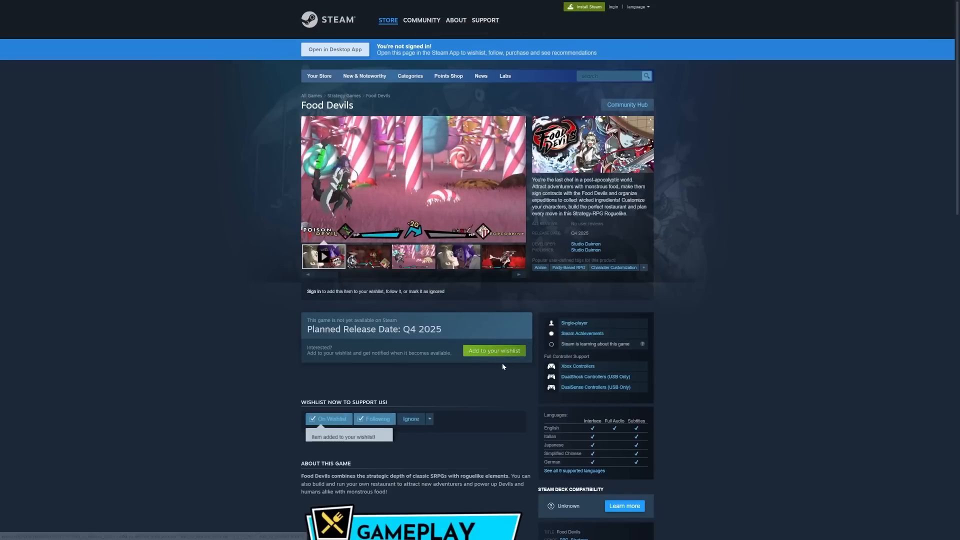
{"action": "left_click", "coordinate": [330, 418]}
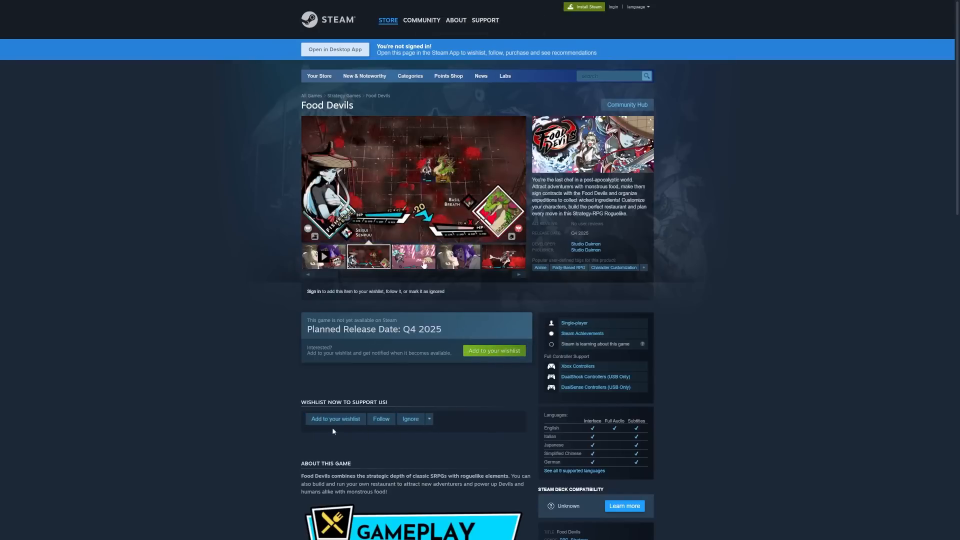
{"action": "left_click", "coordinate": [458, 257]}
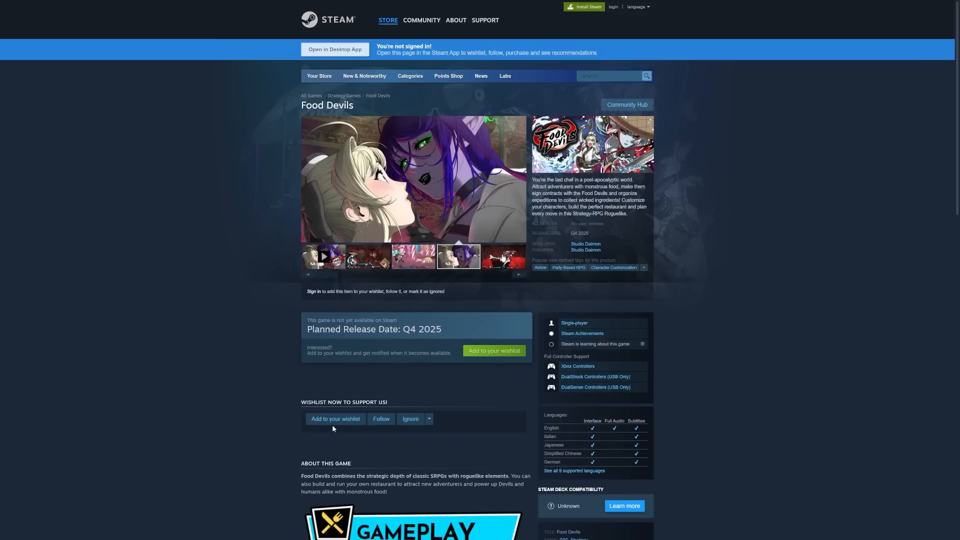
{"action": "key", "text": "alt+tab"}
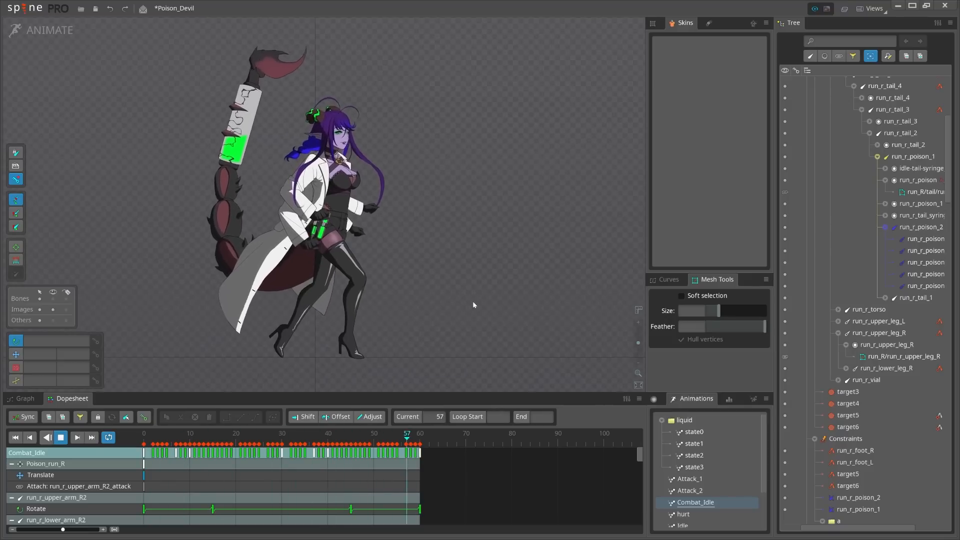
{"action": "mouse_move", "coordinate": [448, 290]}
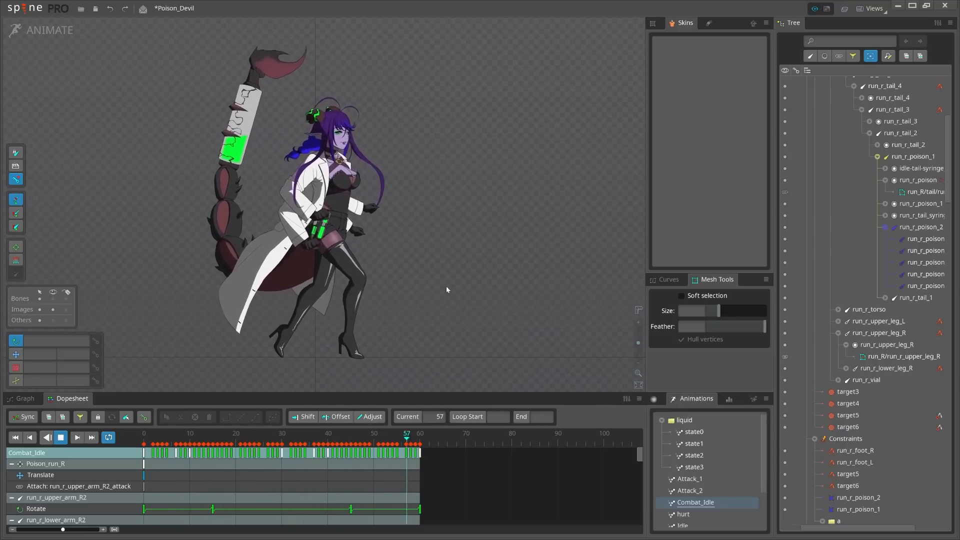
{"action": "left_click", "coordinate": [42, 30]}
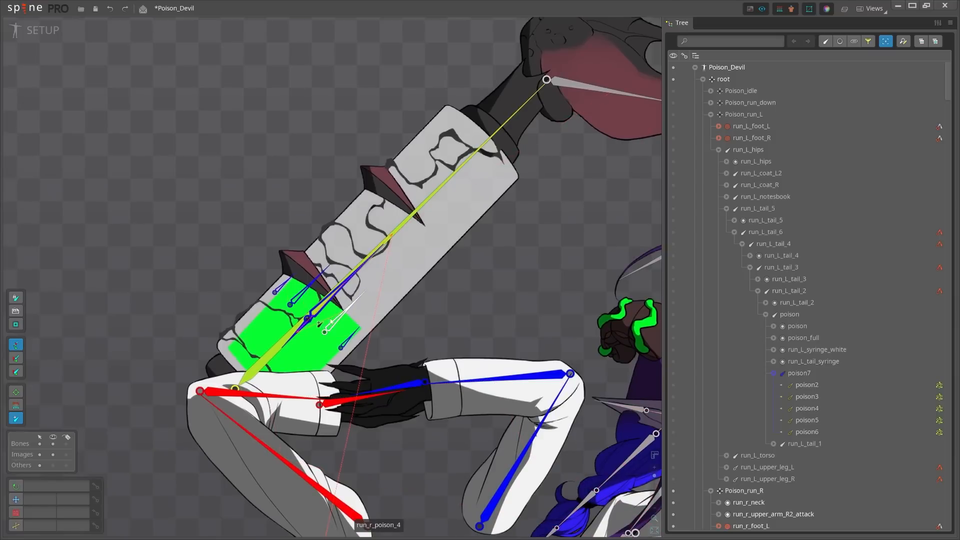
{"action": "mouse_move", "coordinate": [365, 299]}
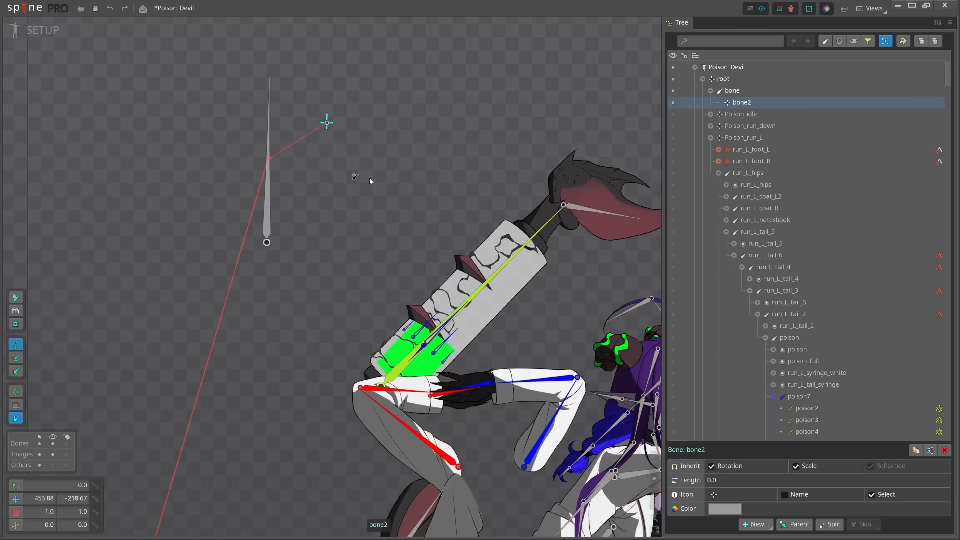
Give the child bone2 under the new bone a physics constraint.
{"action": "left_click", "coordinate": [733, 91]}
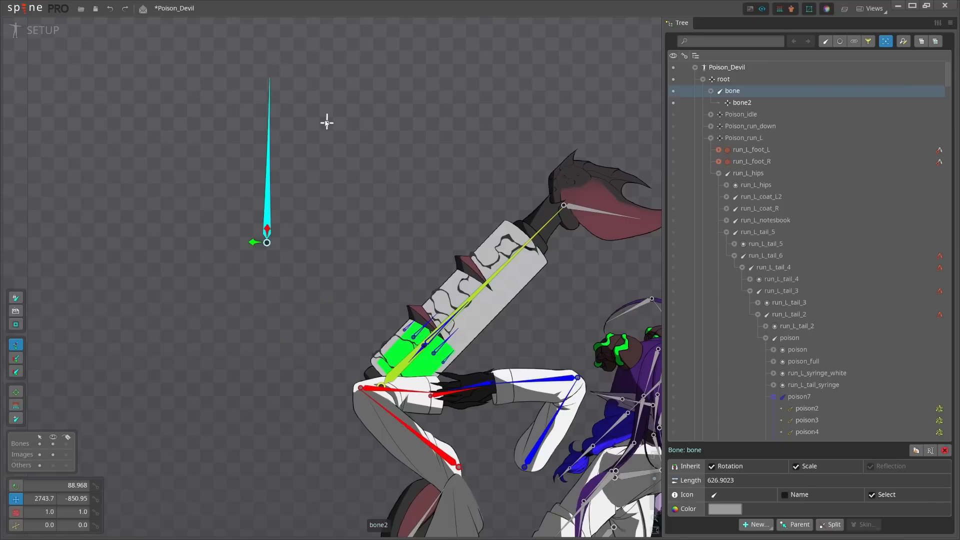
{"action": "left_click", "coordinate": [743, 102]}
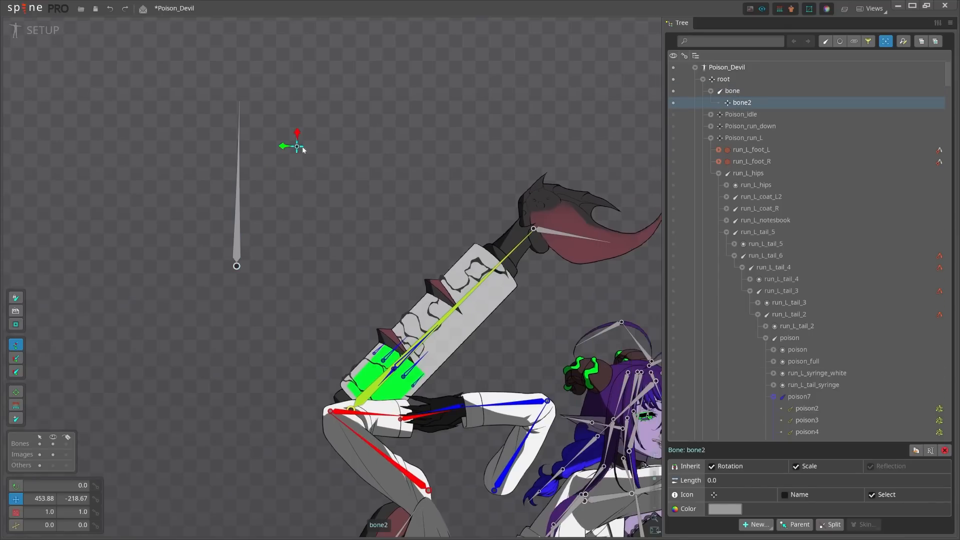
{"action": "left_click", "coordinate": [755, 525]}
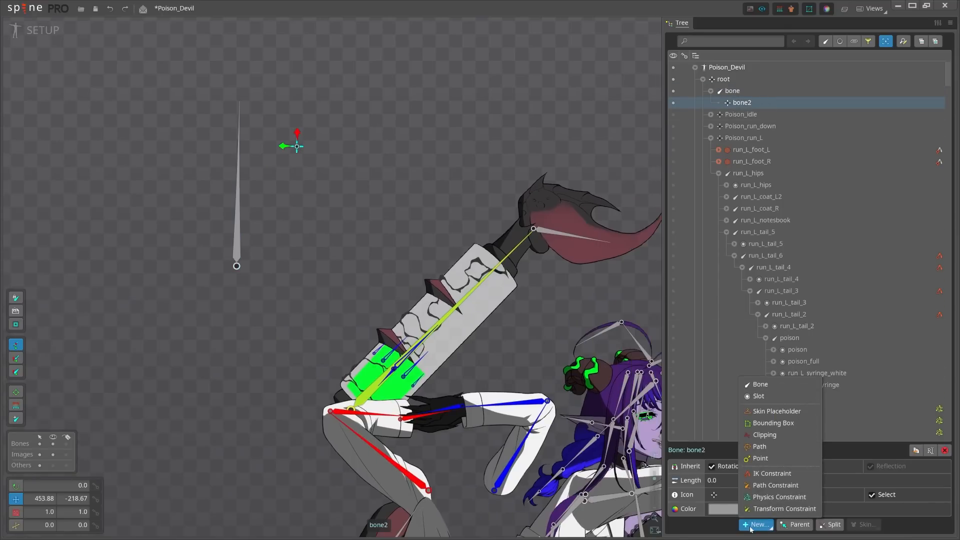
{"action": "left_click", "coordinate": [779, 497]}
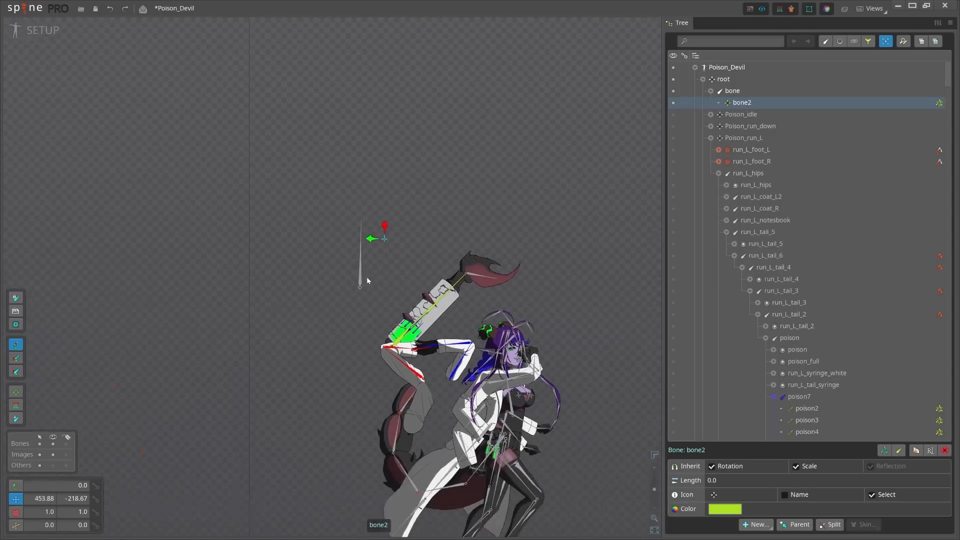
{"action": "left_click", "coordinate": [724, 78]}
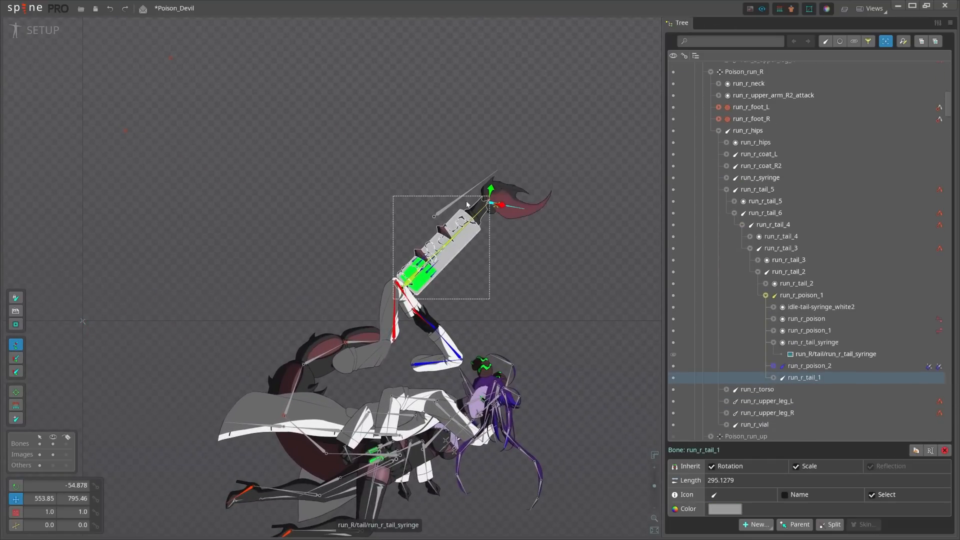
Select the liquid bone run_r_poison_1 and turn off its inherited rotation.
{"action": "left_click", "coordinate": [732, 90]}
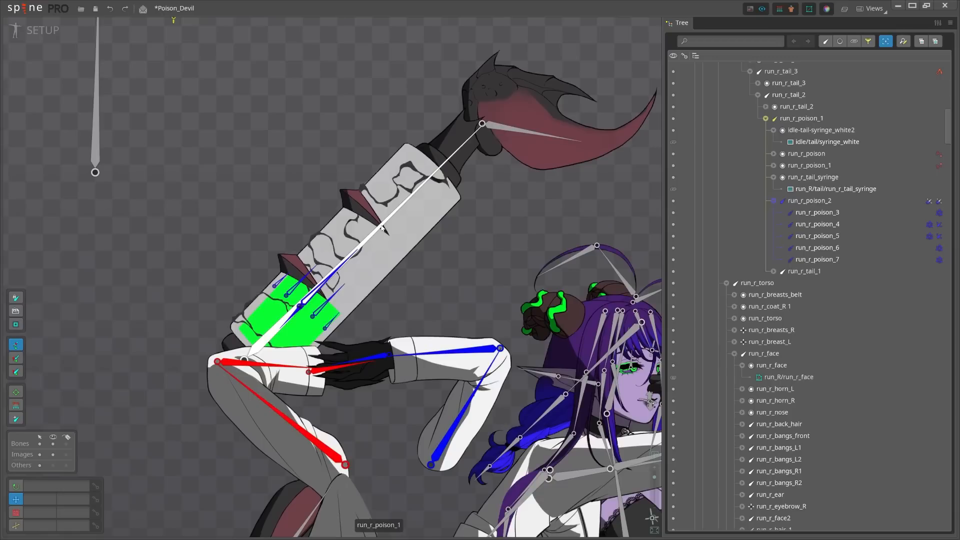
{"action": "left_click", "coordinate": [802, 118]}
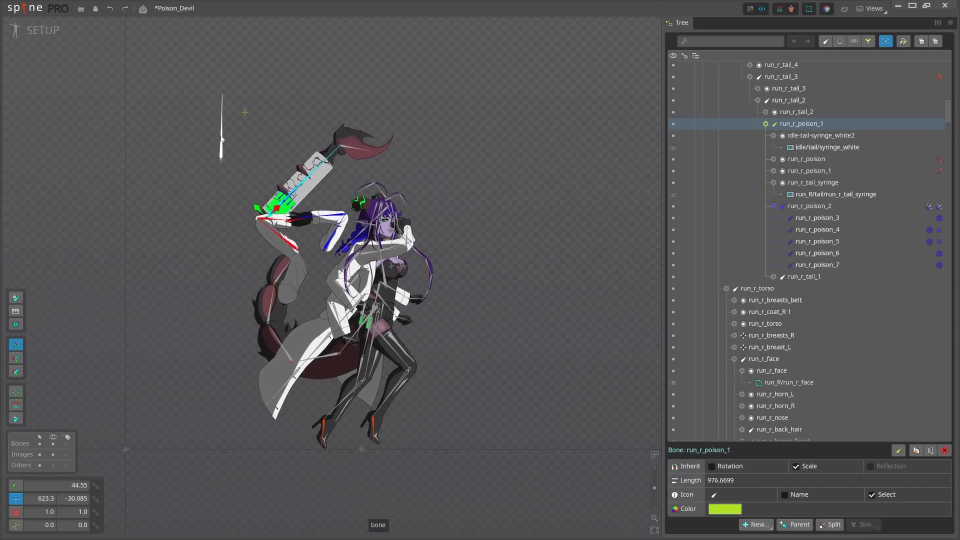
Switch to Animate mode and play Attack_1, scrubbing through its timeline.
{"action": "left_click", "coordinate": [14, 30]}
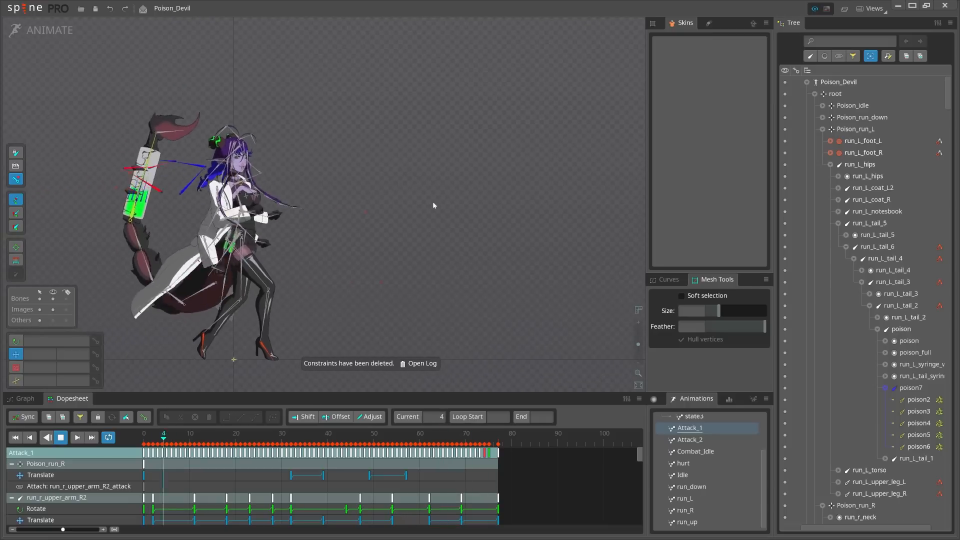
{"action": "left_click", "coordinate": [376, 433]}
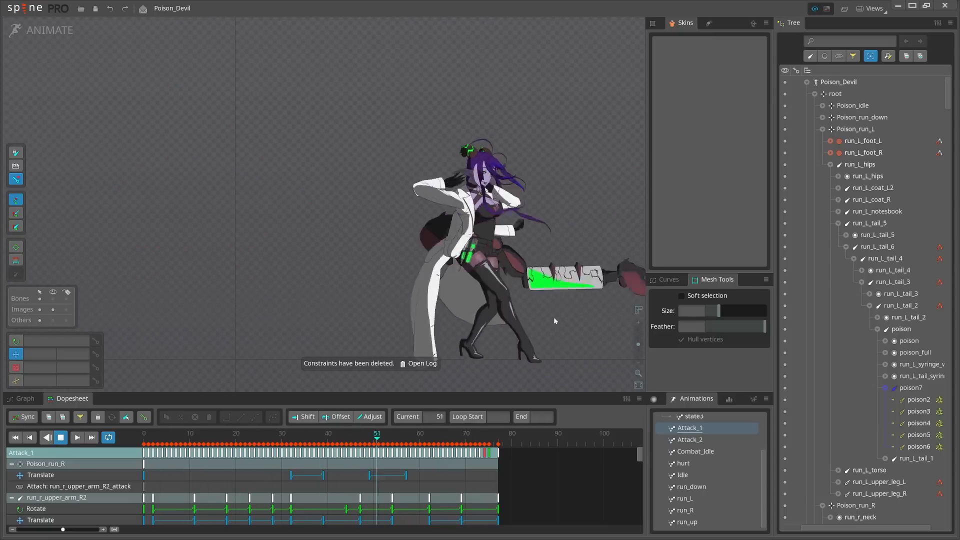
{"action": "left_click", "coordinate": [298, 433]}
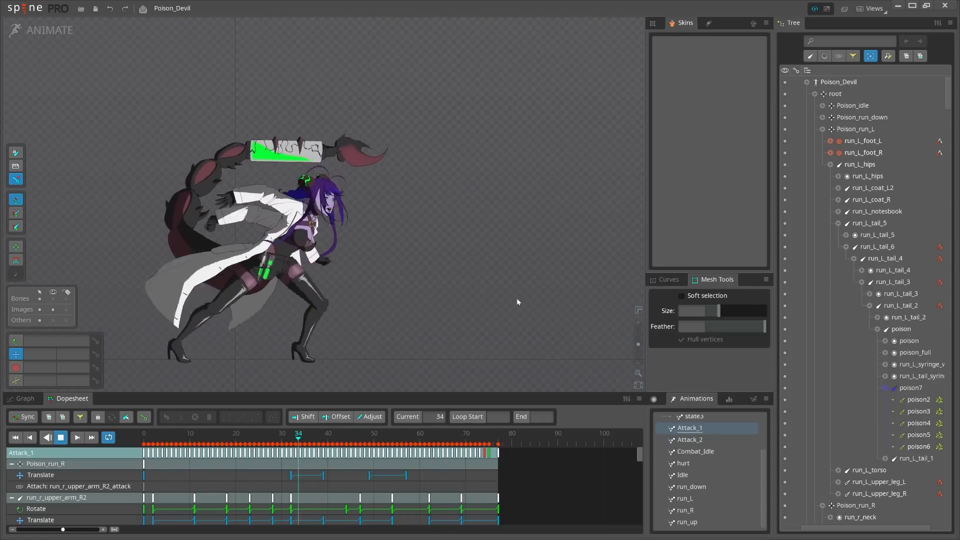
{"action": "left_click", "coordinate": [239, 433]}
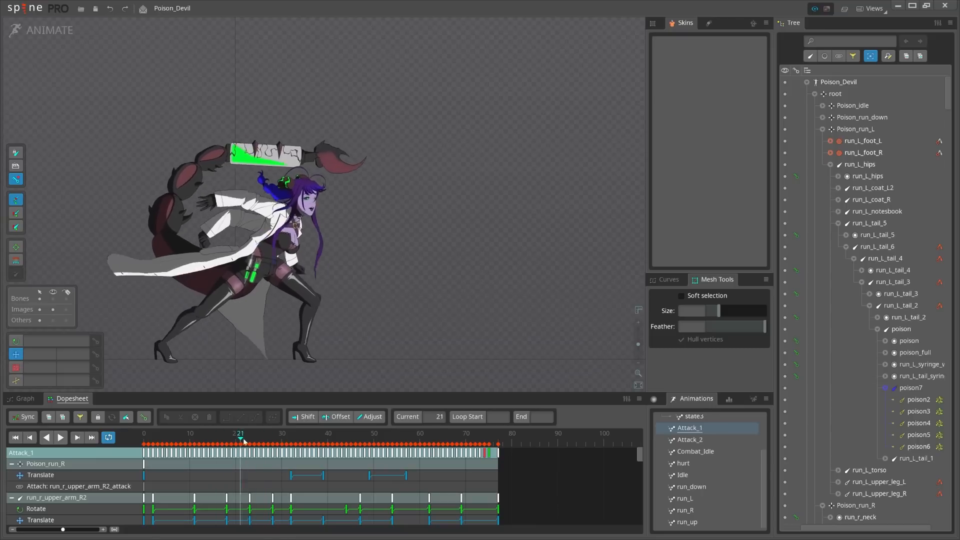
{"action": "left_click", "coordinate": [254, 433]}
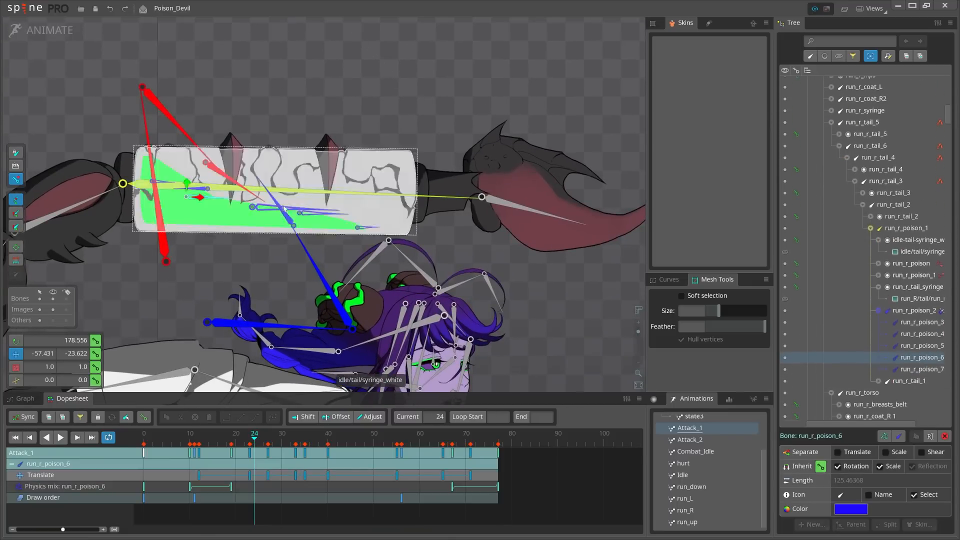
Scrub to later moments of Attack_1, then load the Attack_2 animation.
{"action": "left_click", "coordinate": [912, 333]}
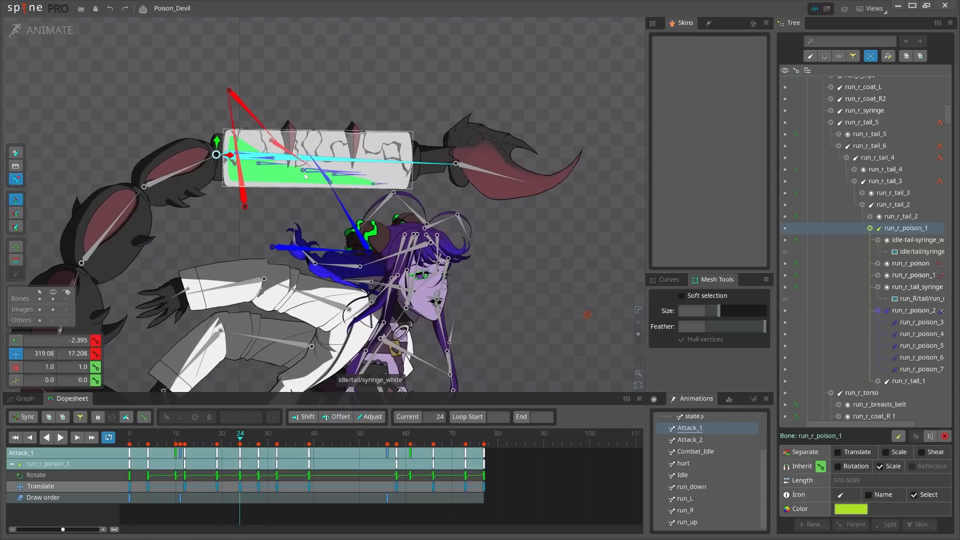
{"action": "left_click", "coordinate": [277, 433]}
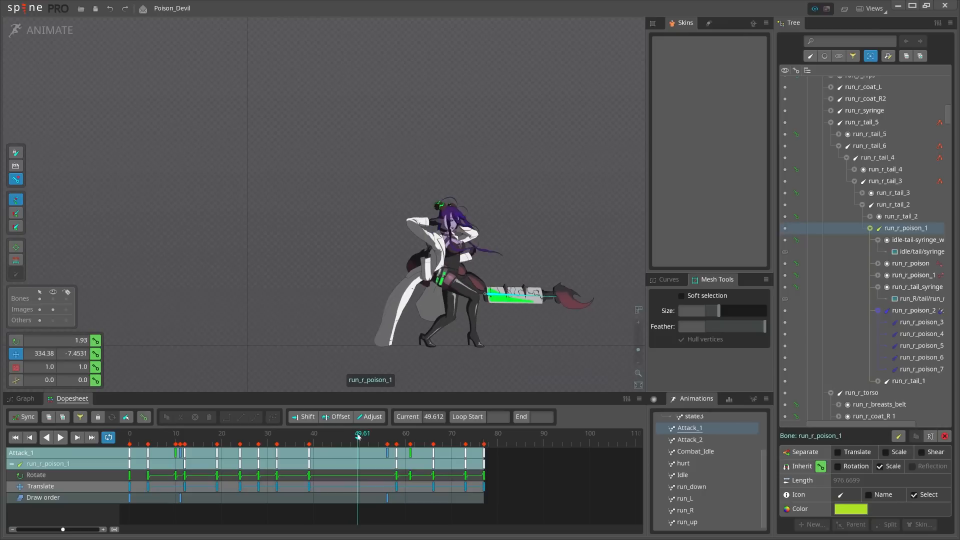
{"action": "left_click", "coordinate": [416, 434]}
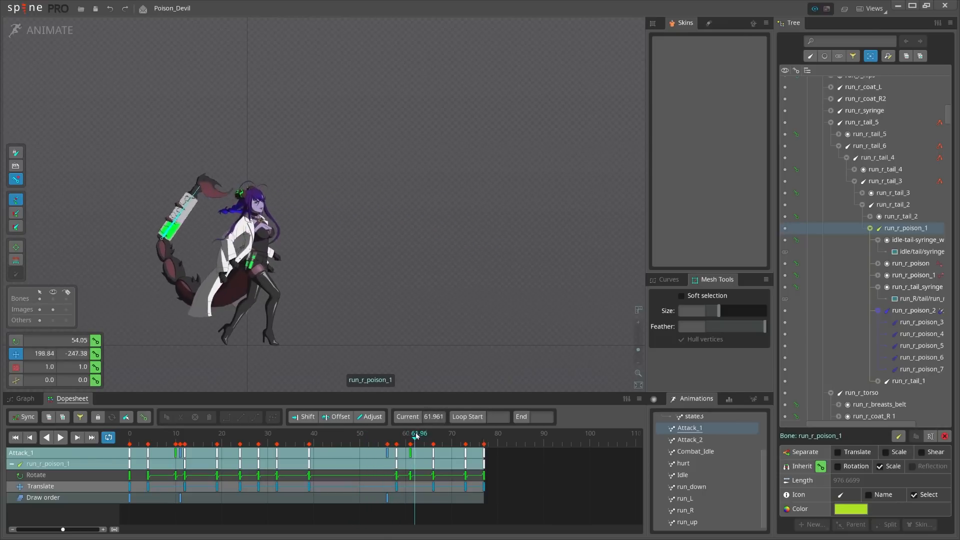
{"action": "left_click", "coordinate": [443, 438]}
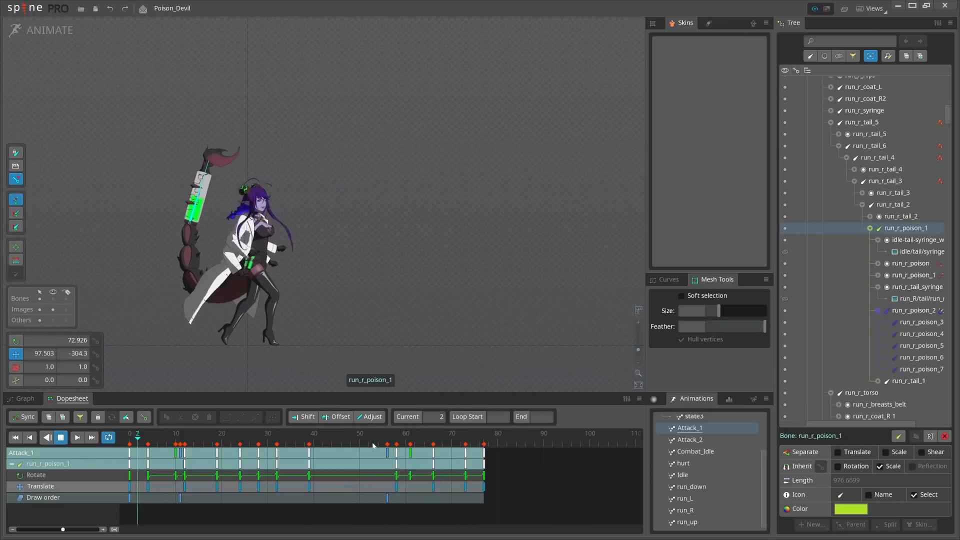
{"action": "left_click", "coordinate": [414, 434]}
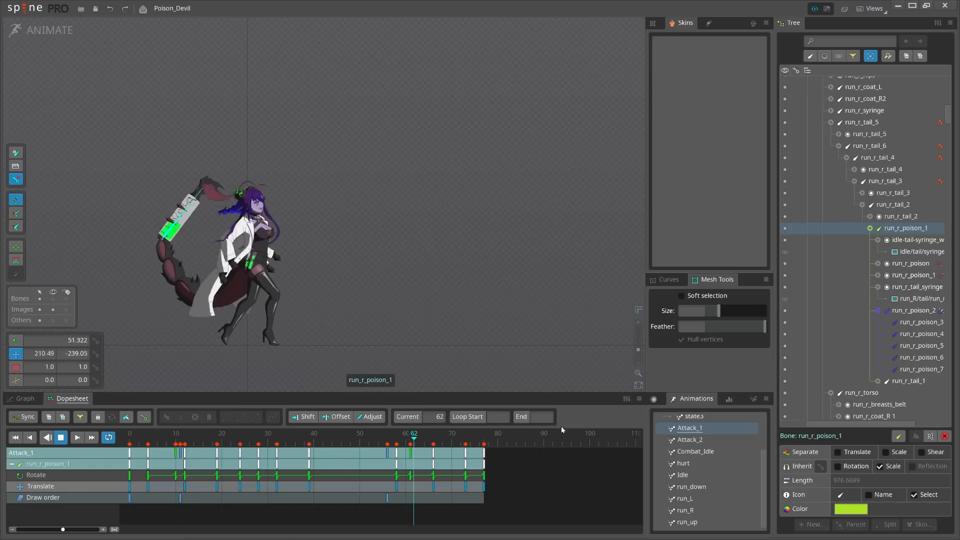
{"action": "left_click", "coordinate": [690, 440]}
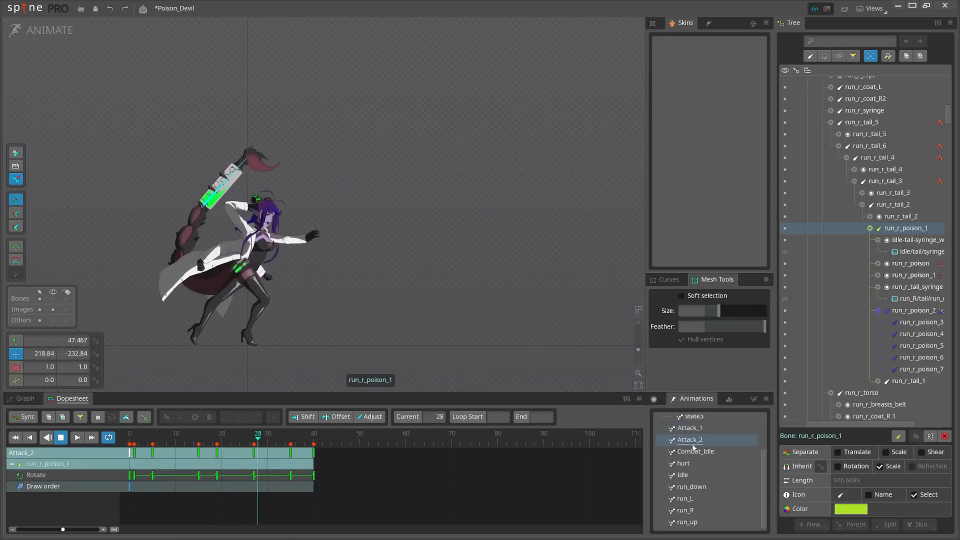
Scrub Attack_2, select the syringe base bone to check its keys, then load run_down.
{"action": "left_click", "coordinate": [164, 433]}
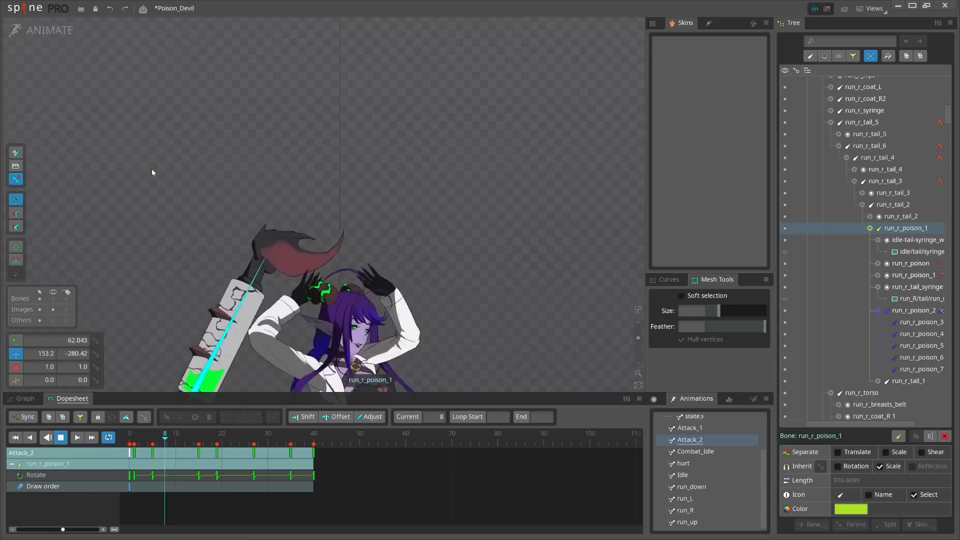
{"action": "left_click", "coordinate": [257, 433]}
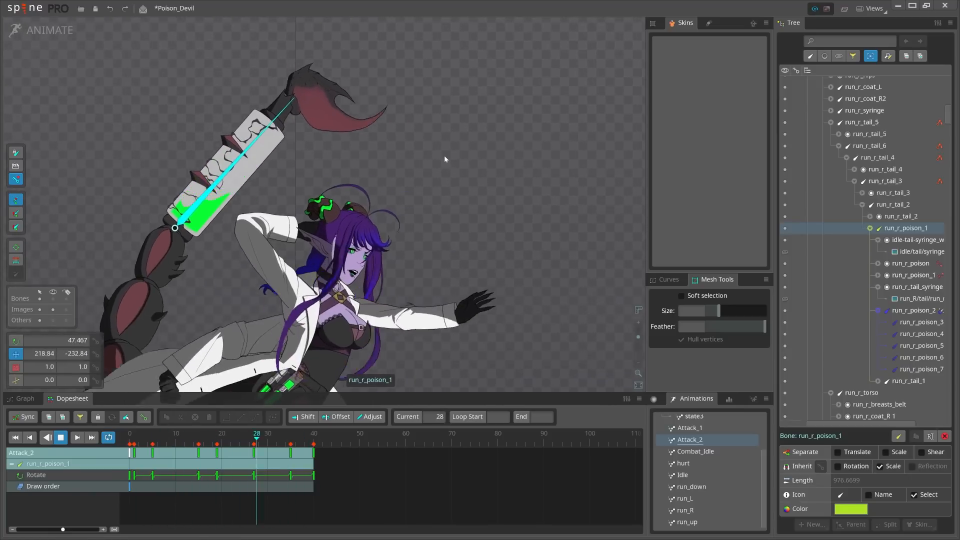
{"action": "left_click", "coordinate": [164, 440]}
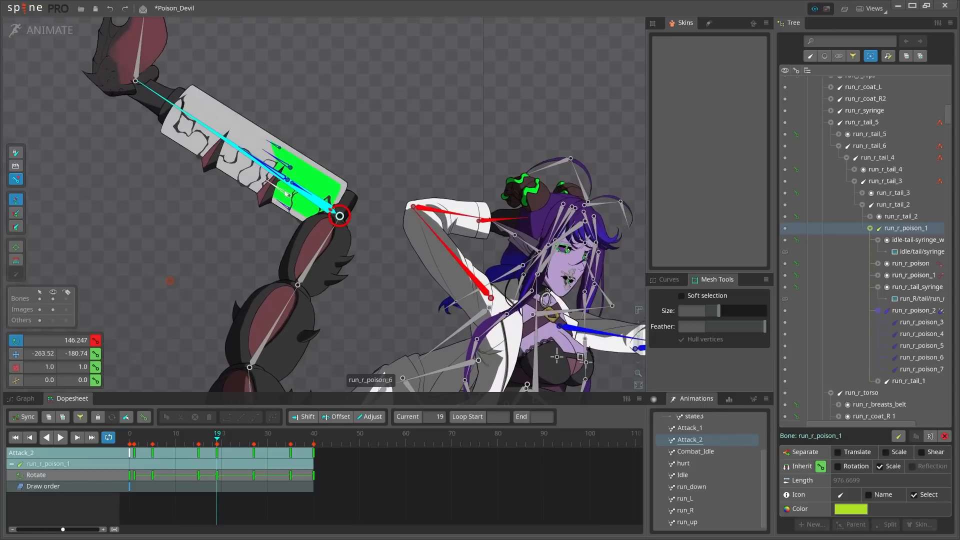
{"action": "left_click", "coordinate": [912, 369]}
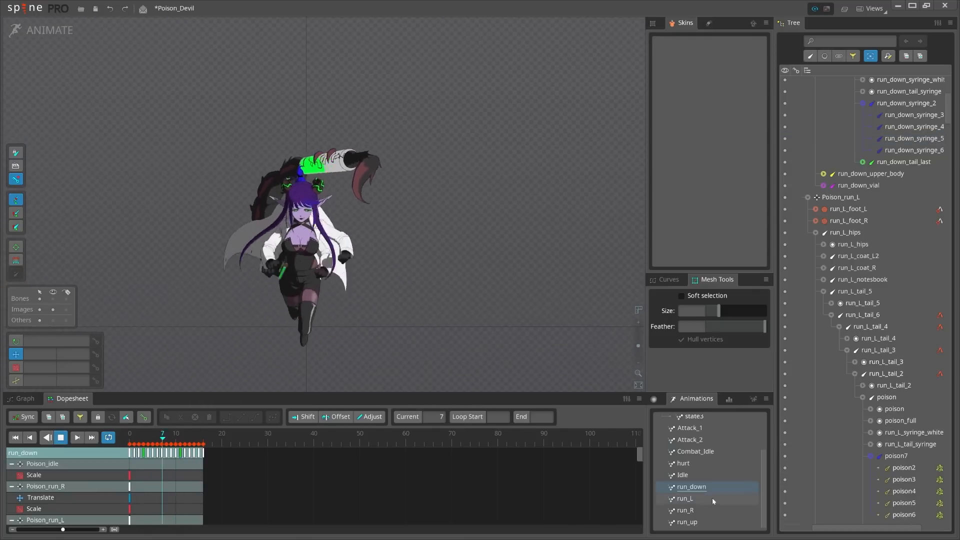
Load the run_up animation showing the rig from behind.
{"action": "left_click", "coordinate": [686, 522]}
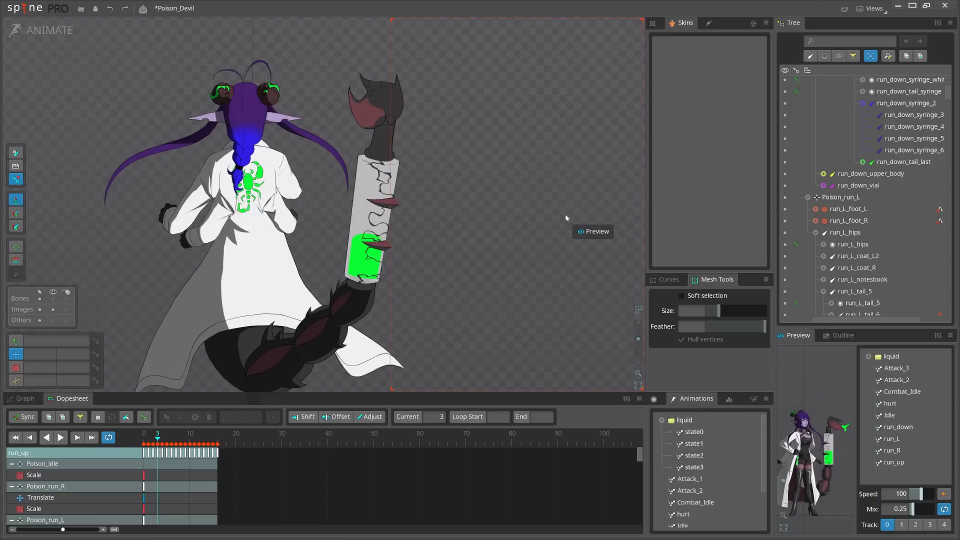
Enlarge the preview, play Combat_Idle, and switch to the second track.
{"action": "left_click", "coordinate": [592, 232]}
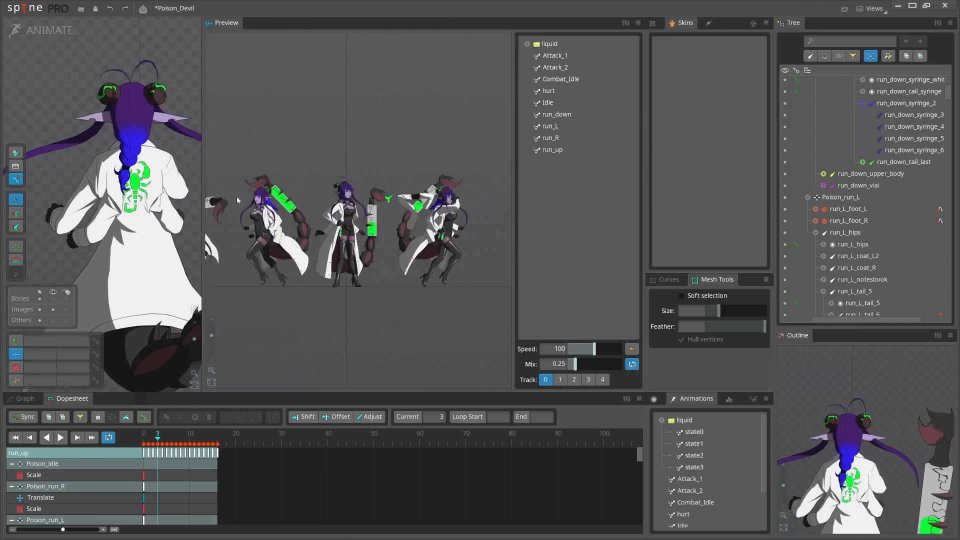
{"action": "left_click", "coordinate": [560, 78]}
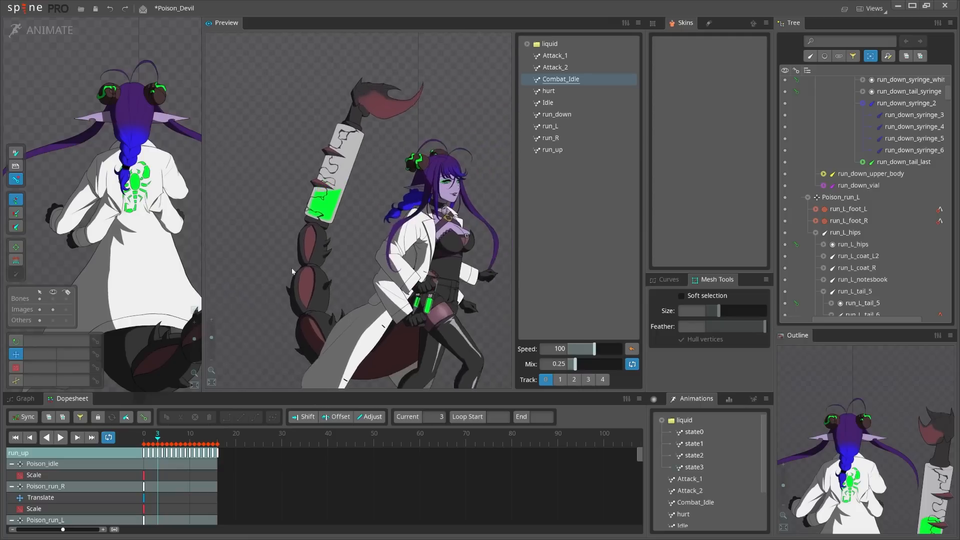
{"action": "left_click", "coordinate": [560, 380]}
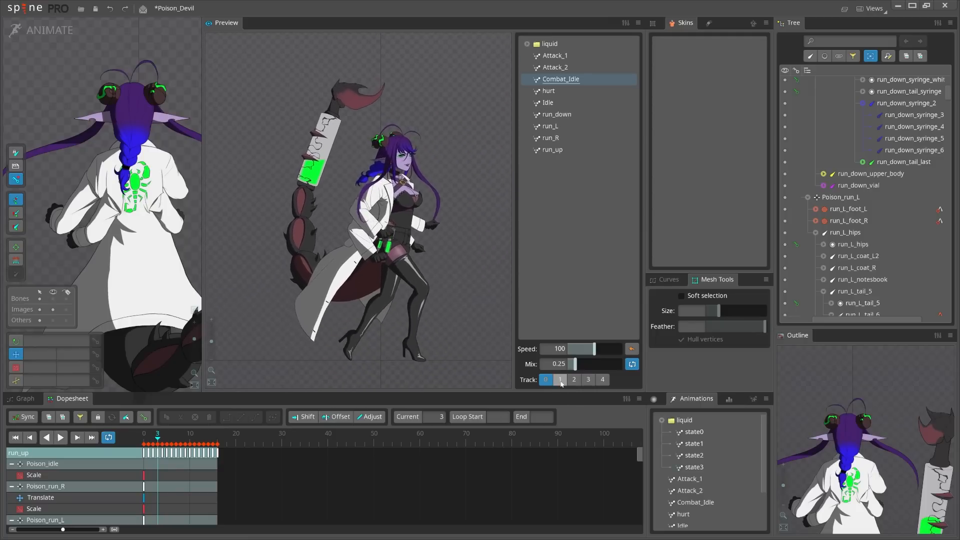
{"action": "mouse_move", "coordinate": [546, 380]}
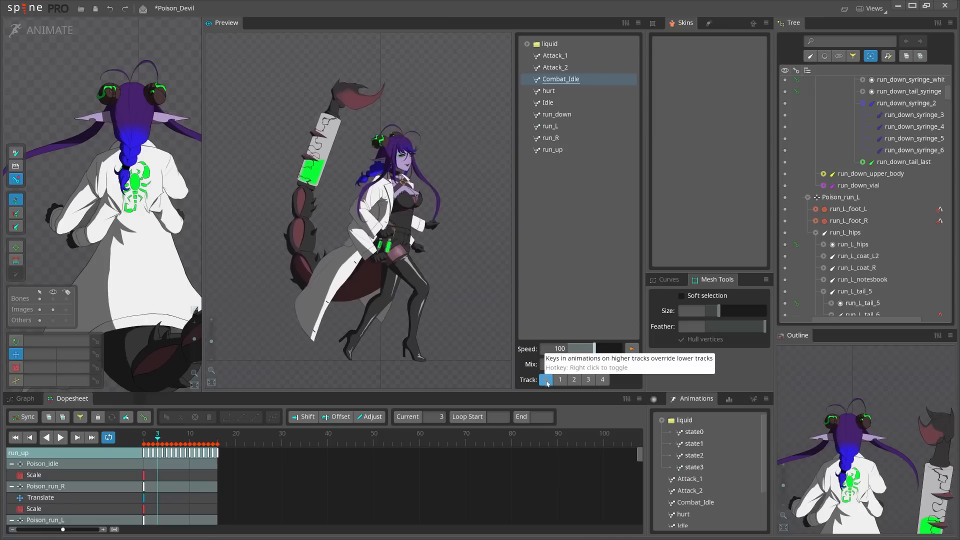
{"action": "left_click", "coordinate": [546, 380]}
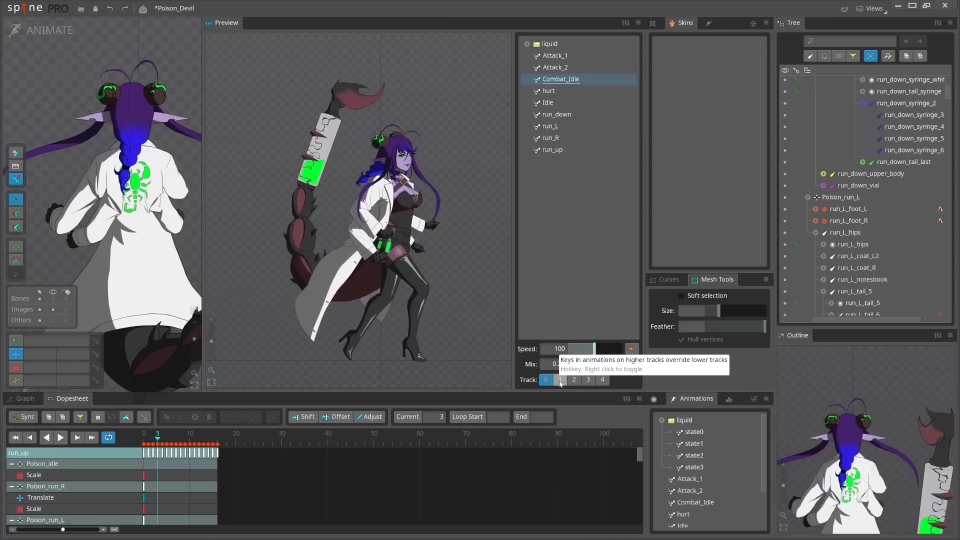
{"action": "left_click", "coordinate": [559, 365]}
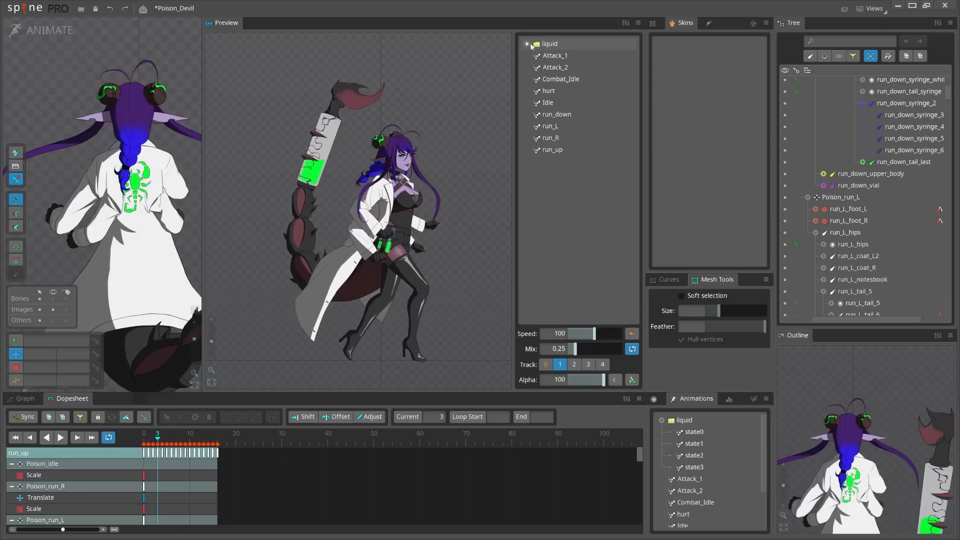
Expand the liquid states and layer state0 then state2 over Combat_Idle, returning to Track 0.
{"action": "left_click", "coordinate": [527, 44]}
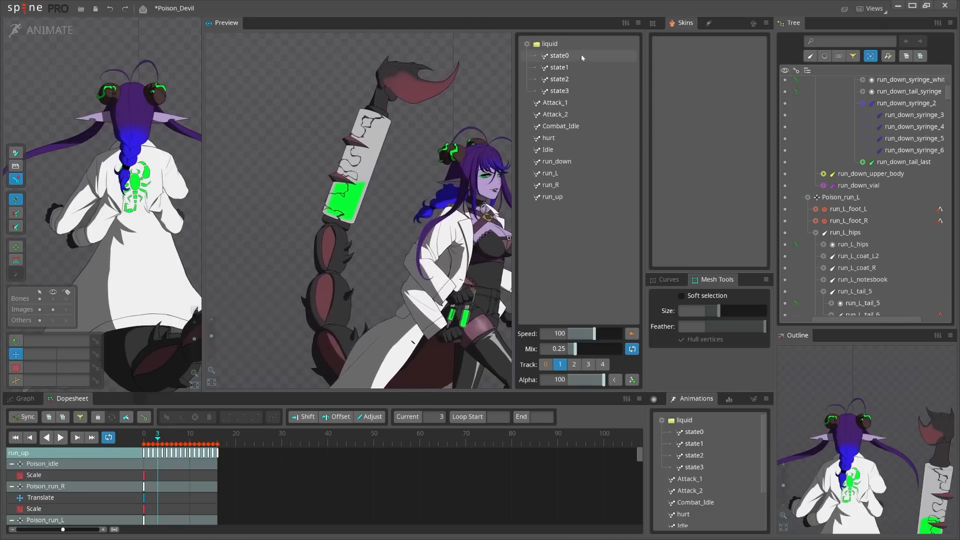
{"action": "left_click", "coordinate": [559, 55]}
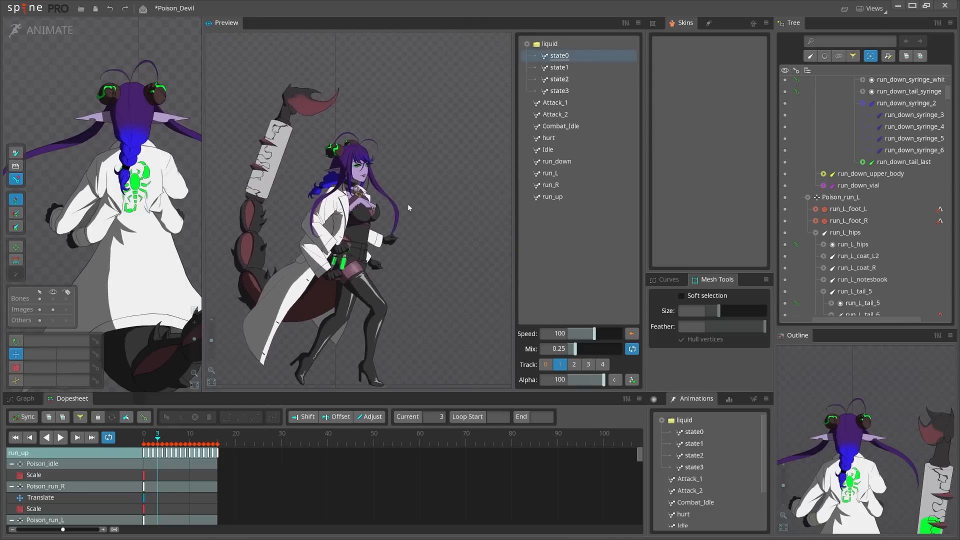
{"action": "left_click", "coordinate": [558, 78]}
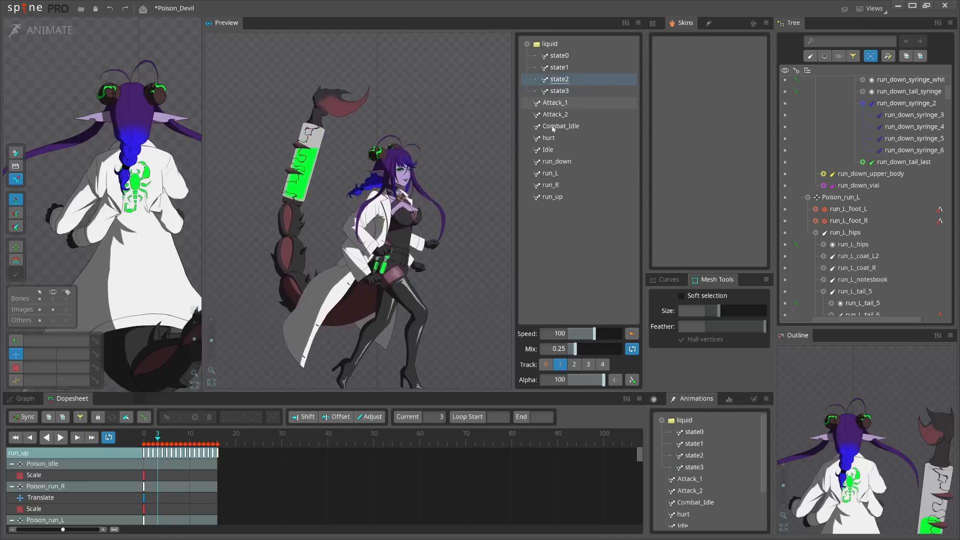
{"action": "left_click", "coordinate": [560, 126]}
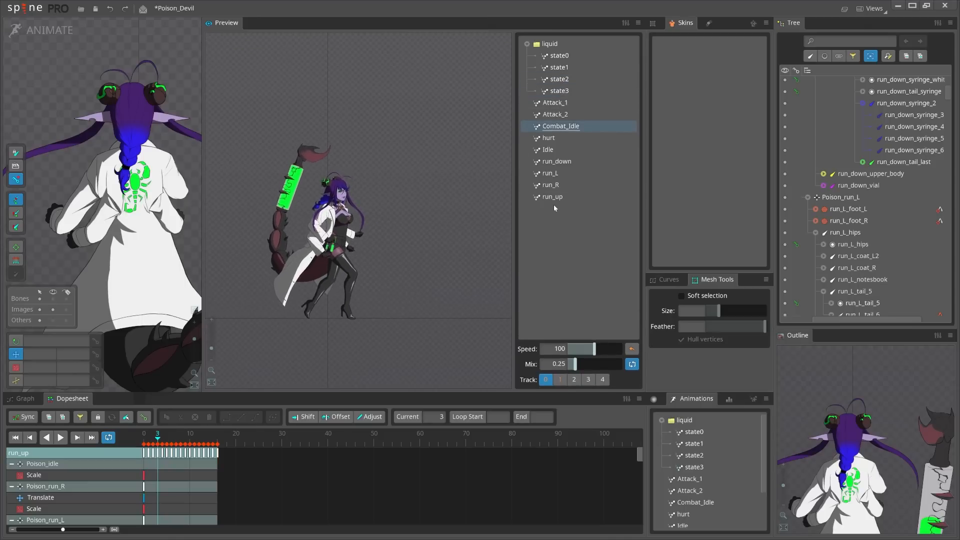
{"action": "mouse_move", "coordinate": [555, 102]}
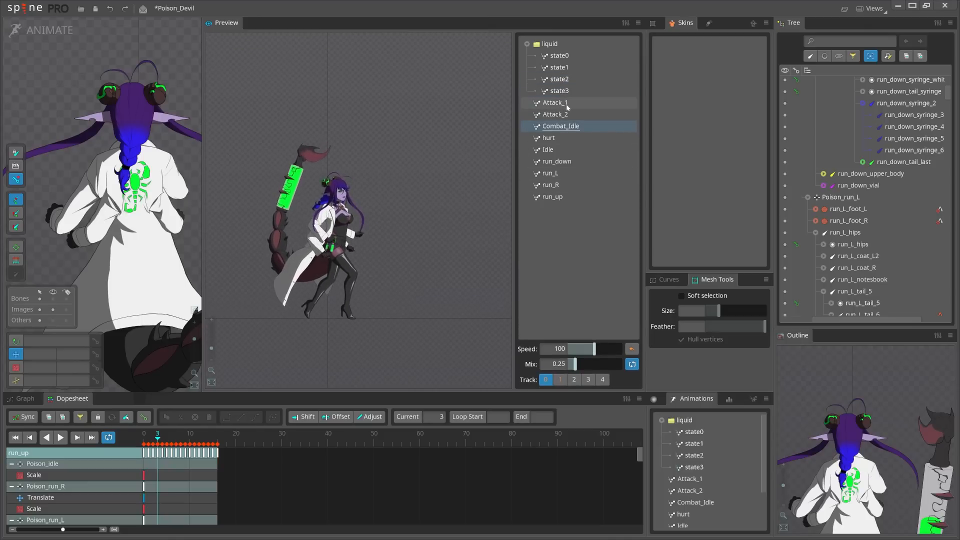
Play Attack_1 and layer the state3 then state1 liquid fills over it.
{"action": "left_click", "coordinate": [555, 102]}
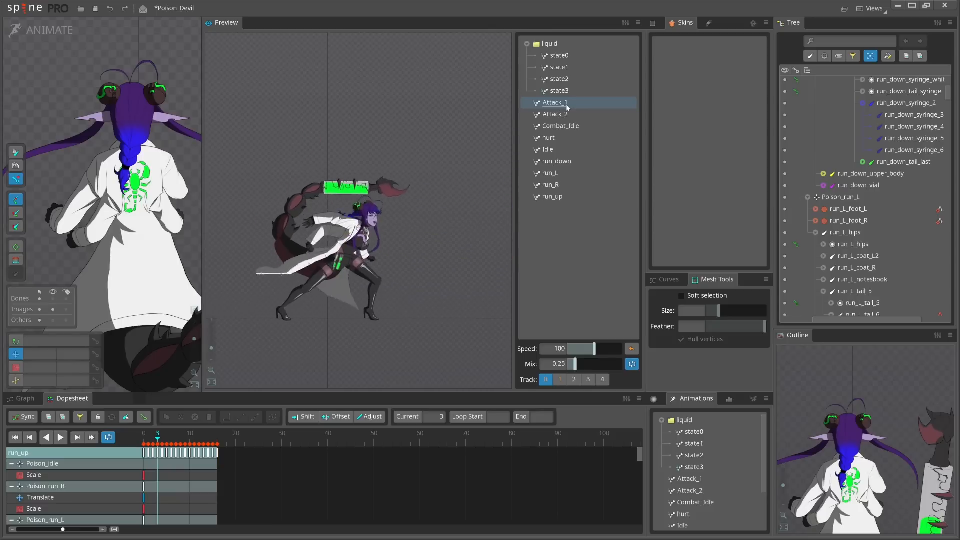
{"action": "left_click", "coordinate": [554, 114]}
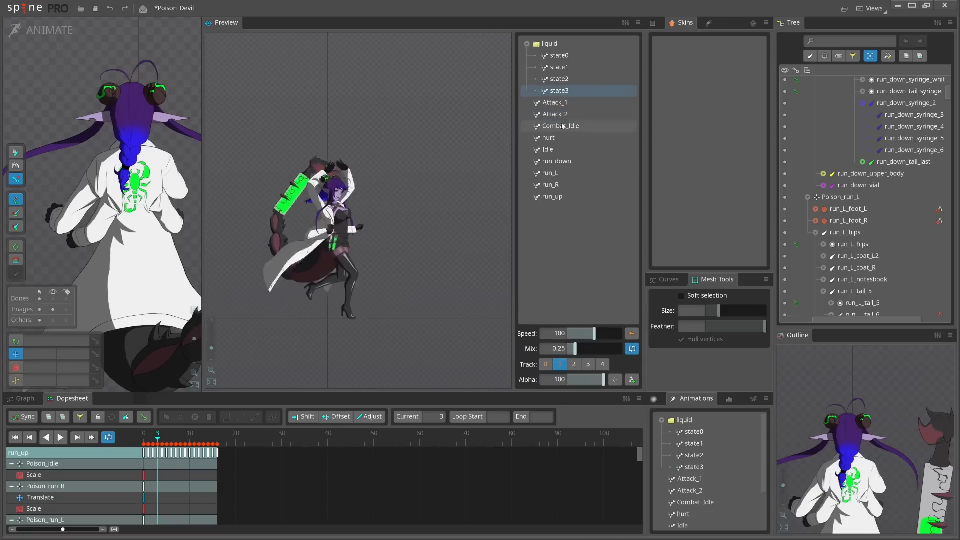
{"action": "left_click", "coordinate": [559, 67]}
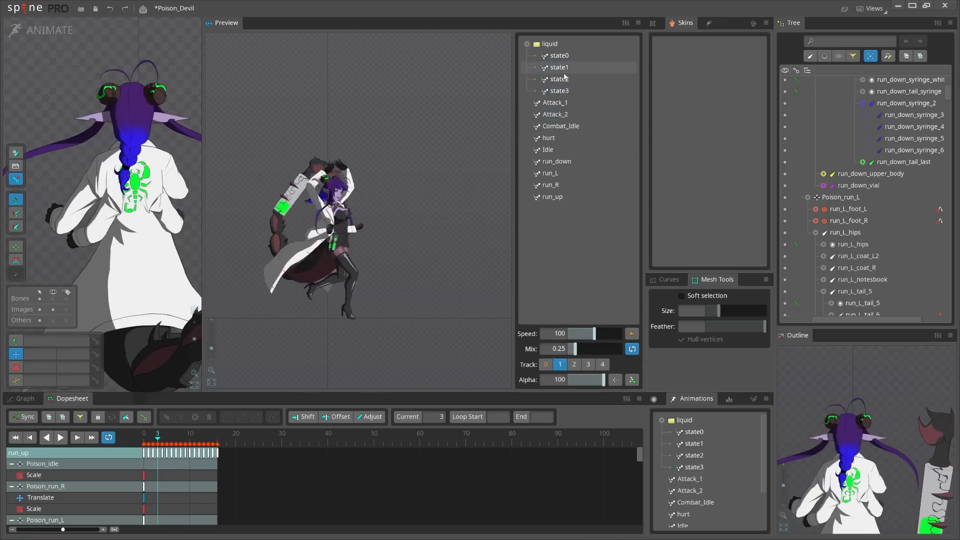
Try state2, empty the syringe with state0, then settle back on state2.
{"action": "left_click", "coordinate": [559, 79]}
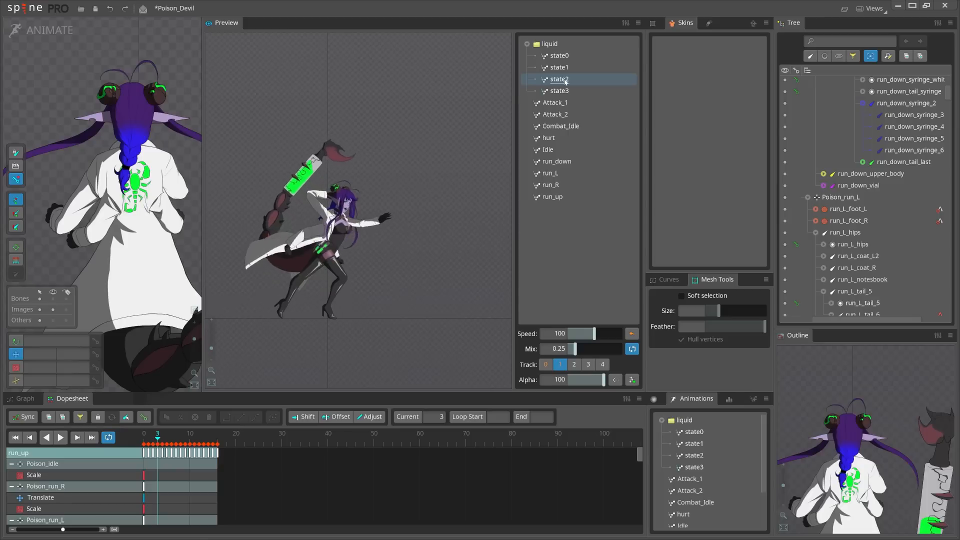
{"action": "left_click", "coordinate": [558, 55]}
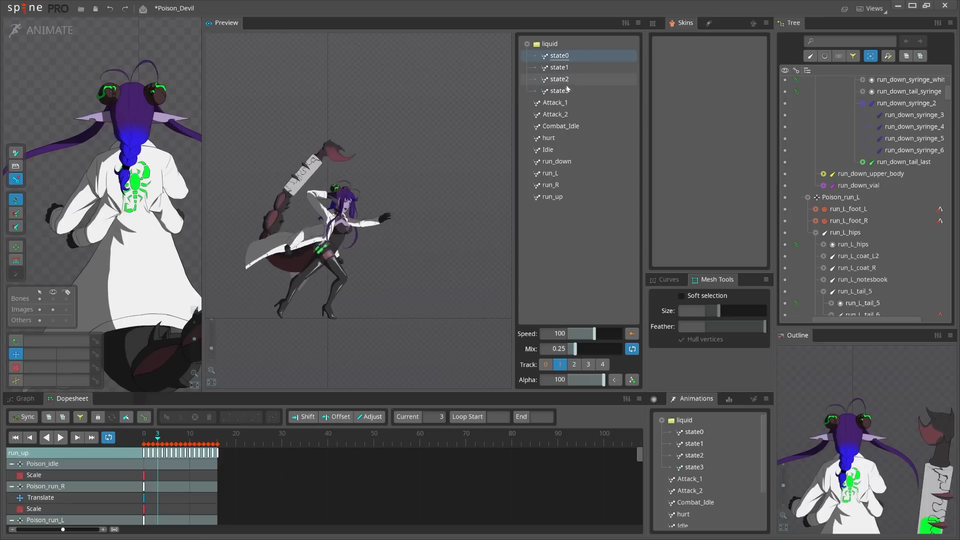
{"action": "left_click", "coordinate": [559, 79]}
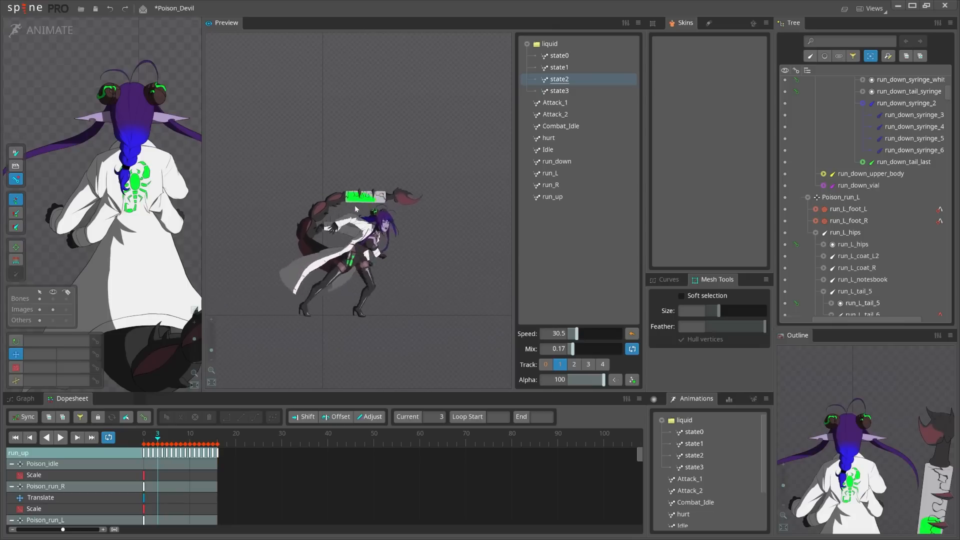